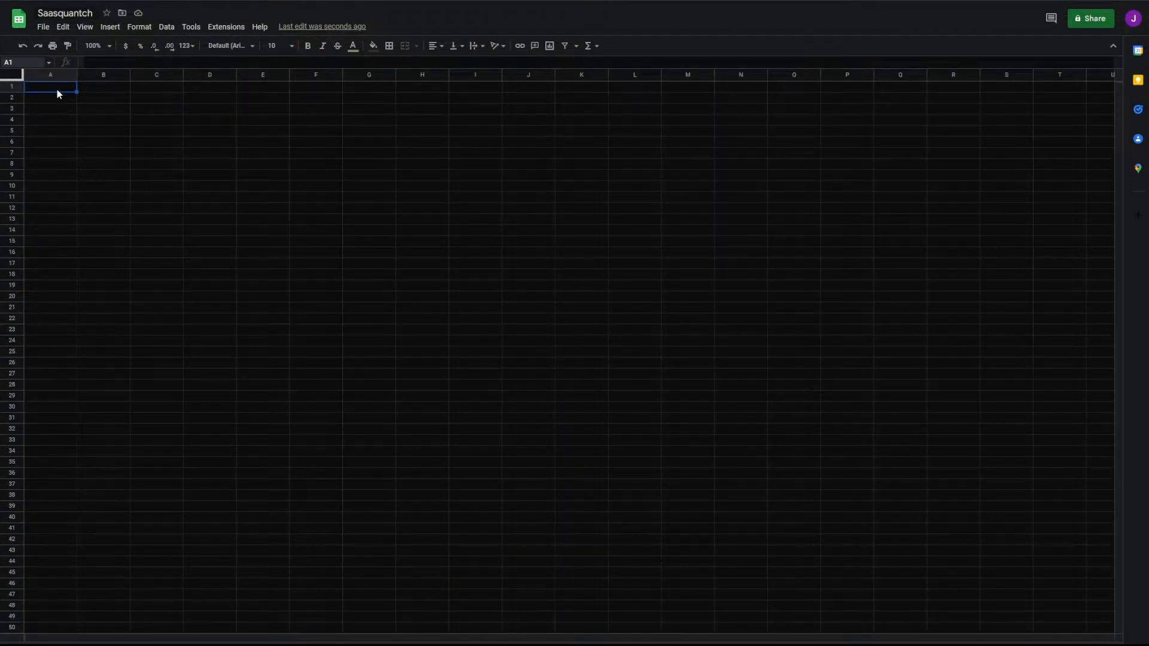
Enter AMZN in A1 and fetch Amazon.com, Inc. in A2 via =INDEX(fmpProfile(A1),2,9).
text(AMZN)
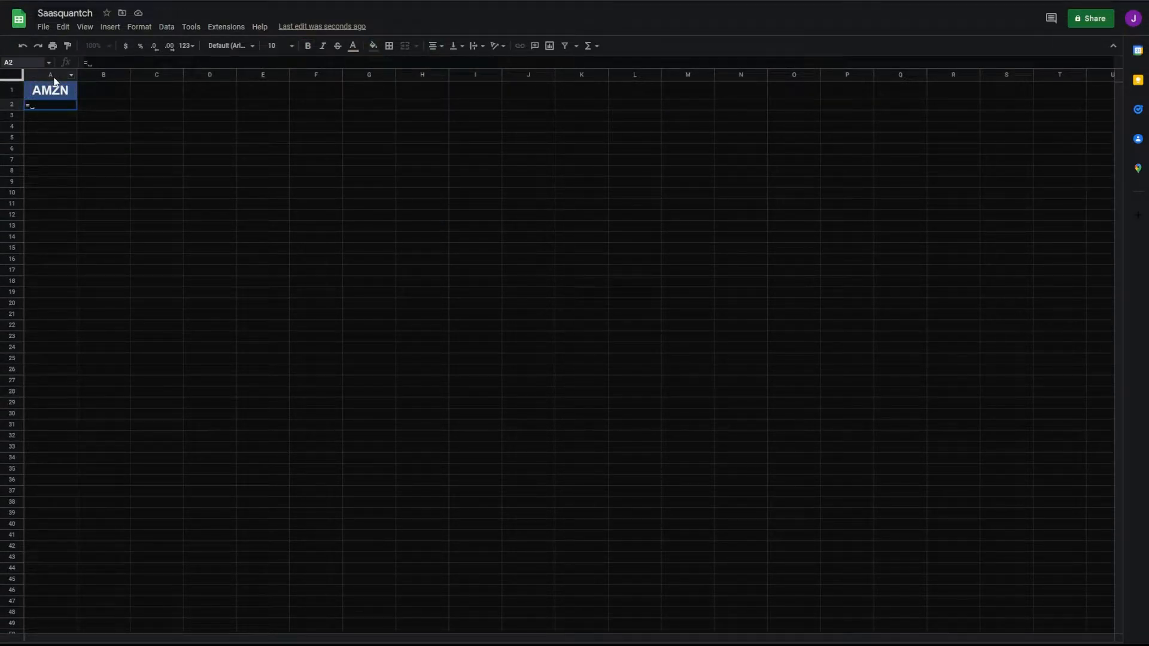
text(=INDEX(fmpProfile(A1)
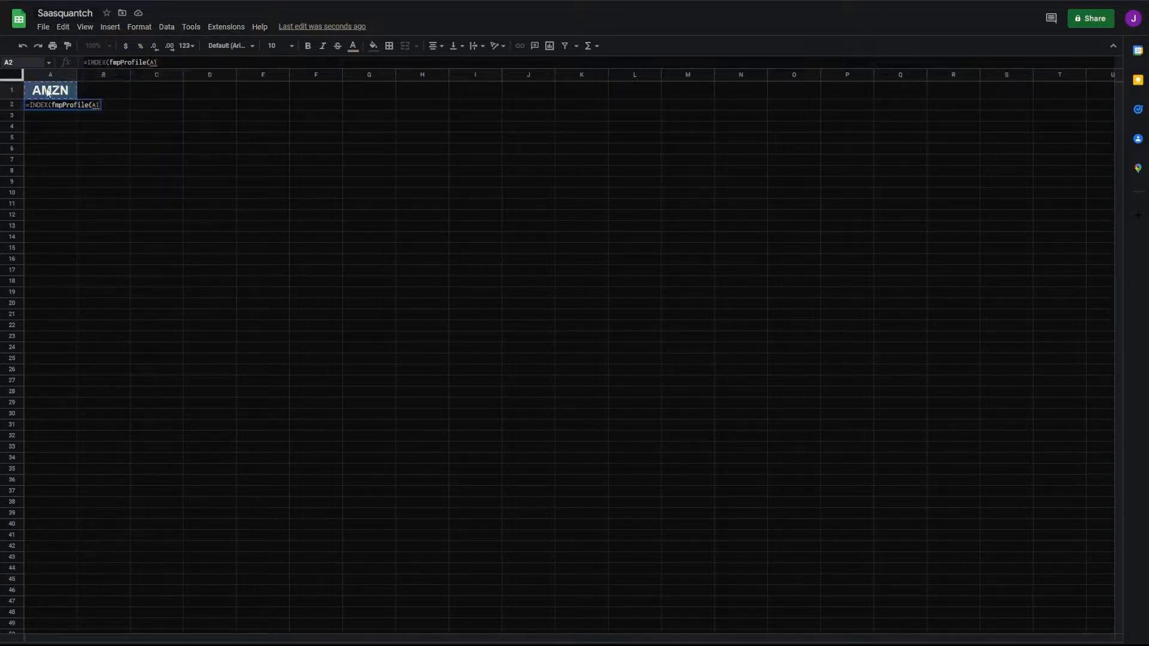
text(,1,))
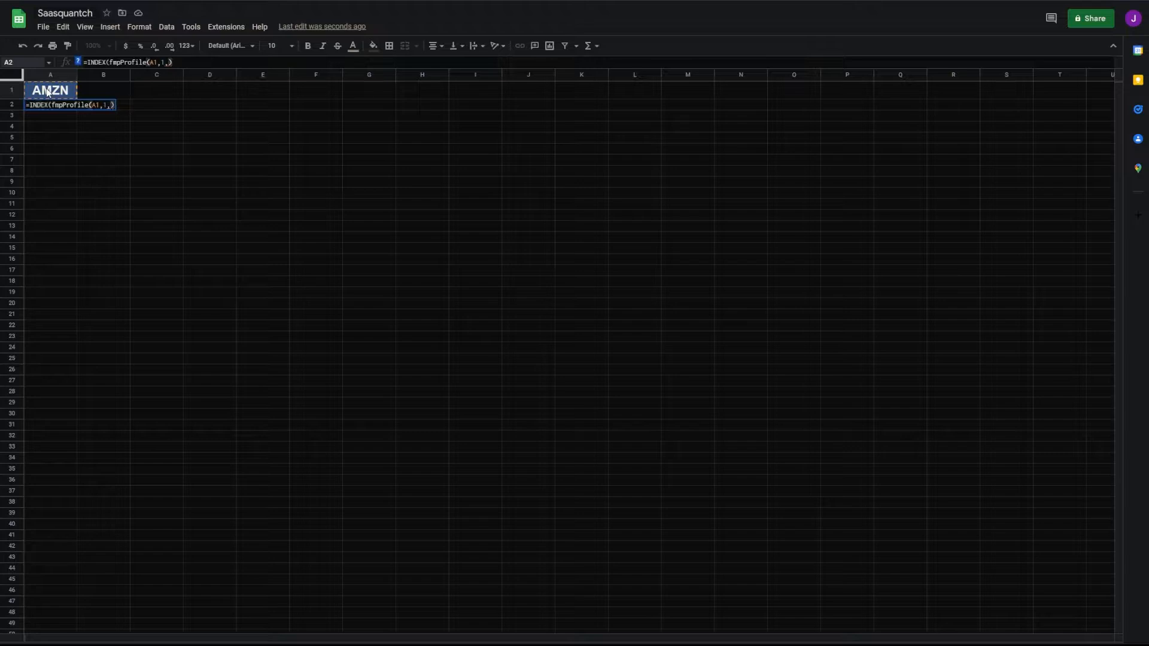
text(,2,9)
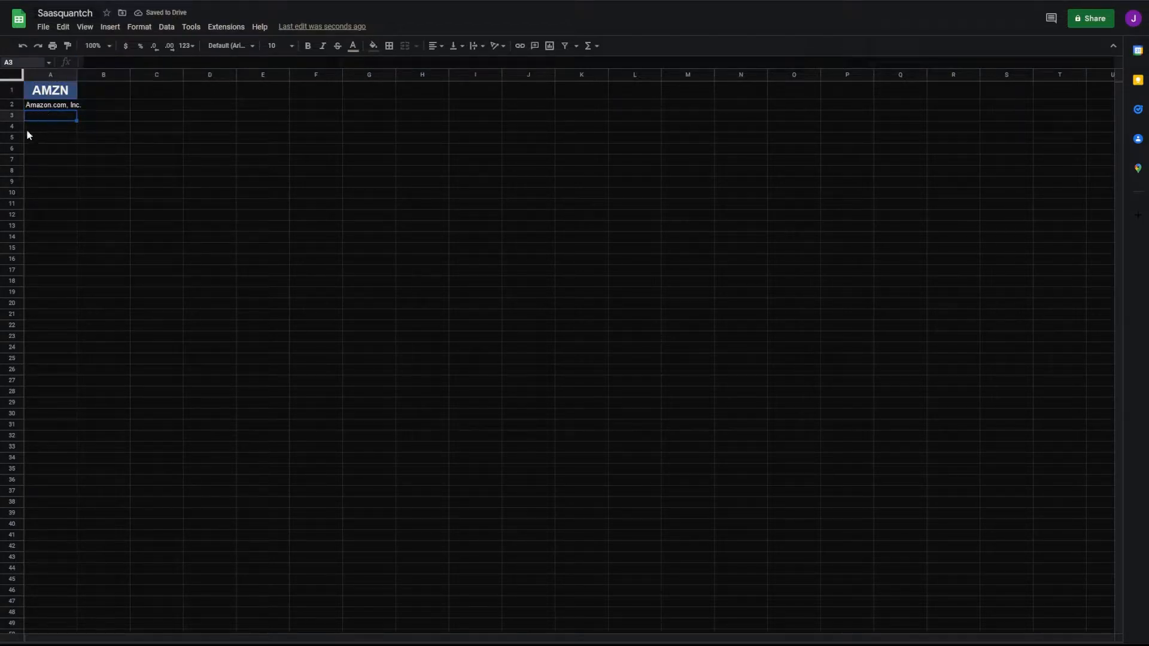
text(=fm)
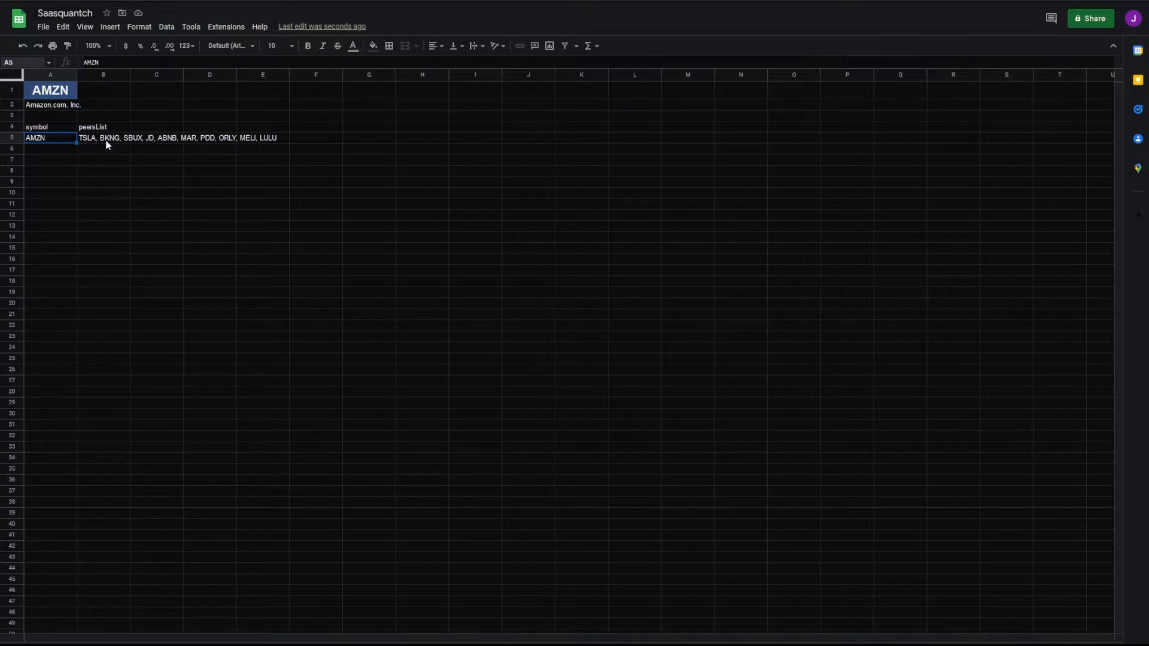
mouse_move(101, 176)
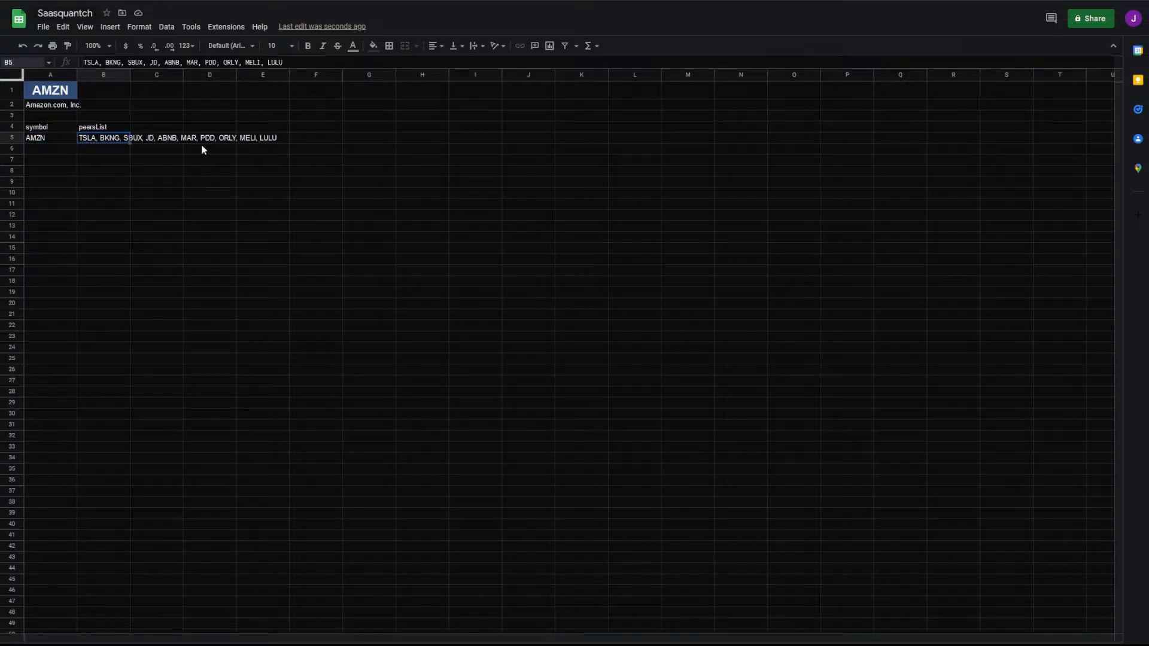
Spread the peer symbols across B7:K7 with =SPLIT(B5,", ").
click(103, 159)
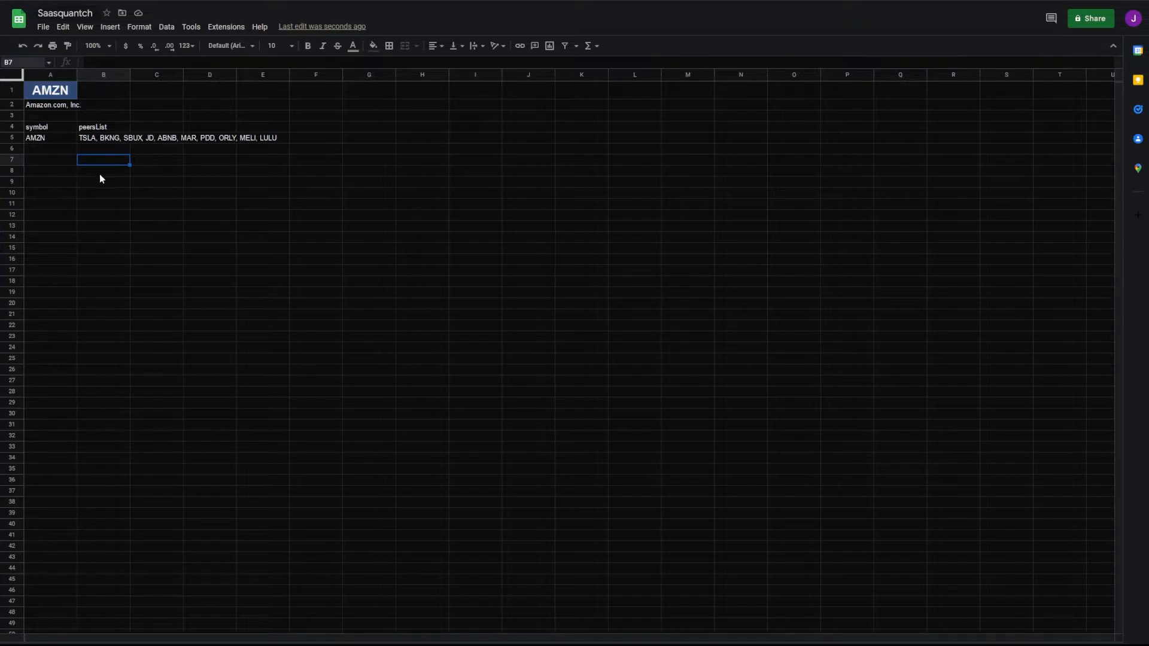
text(=spl)
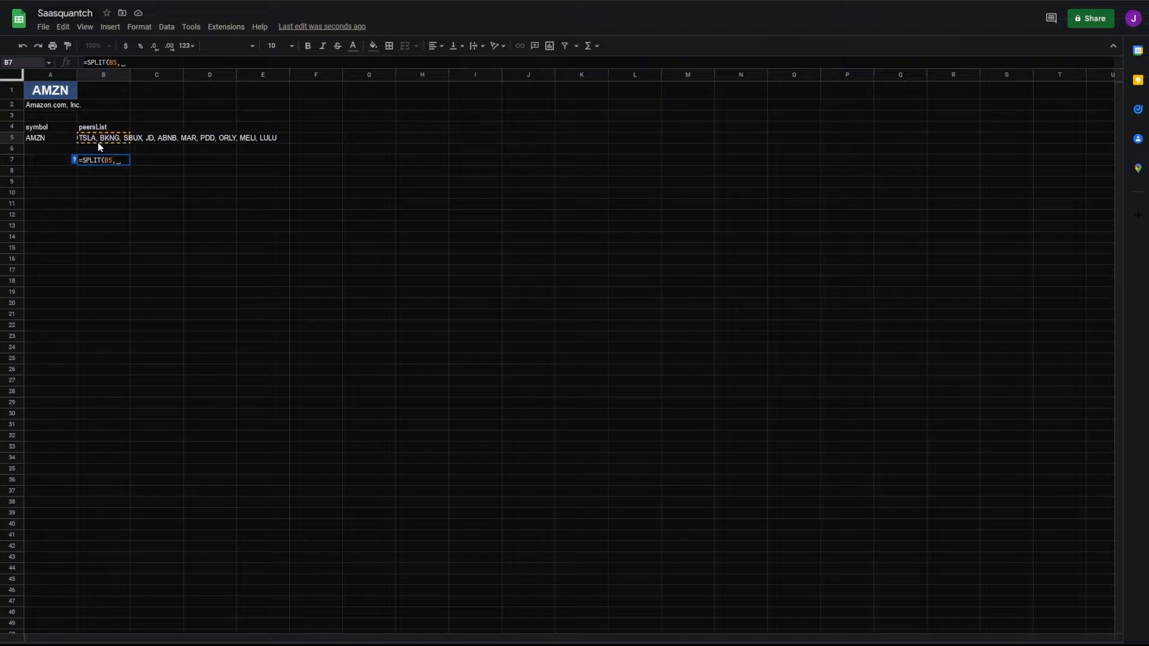
text(",")
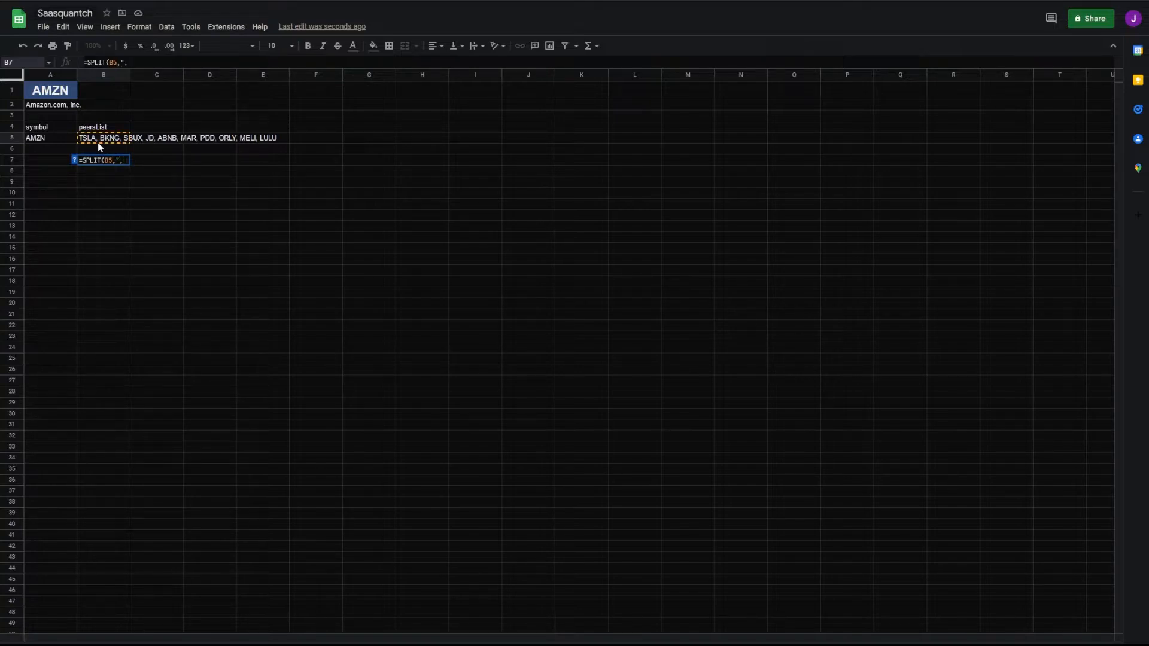
text("))
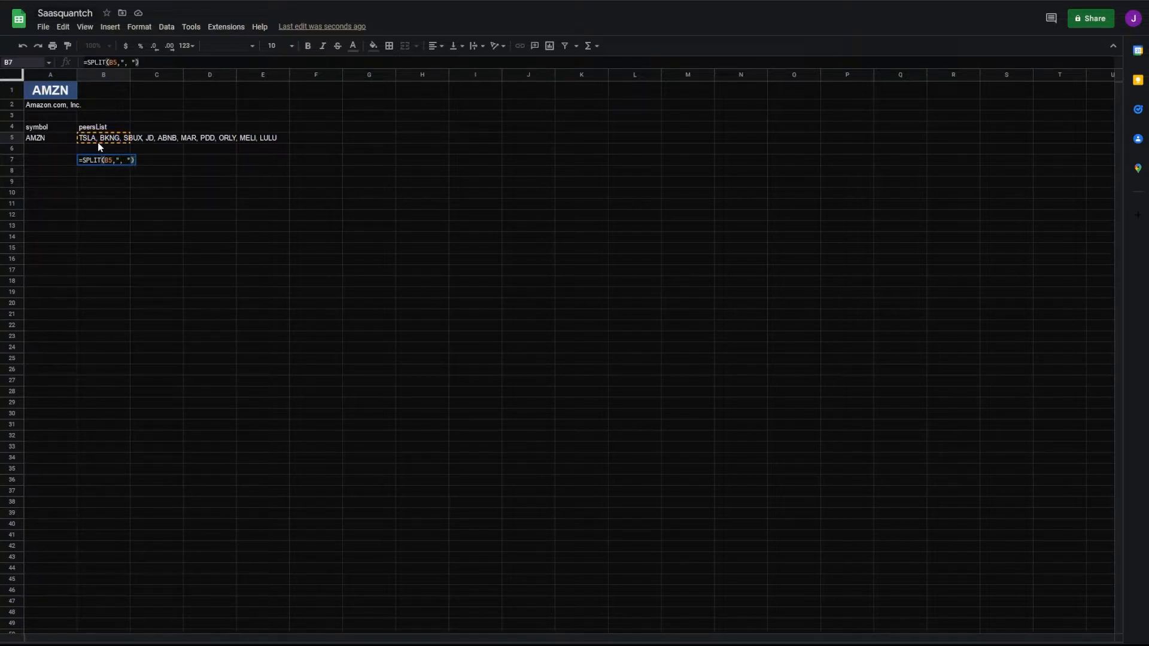
key(enter)
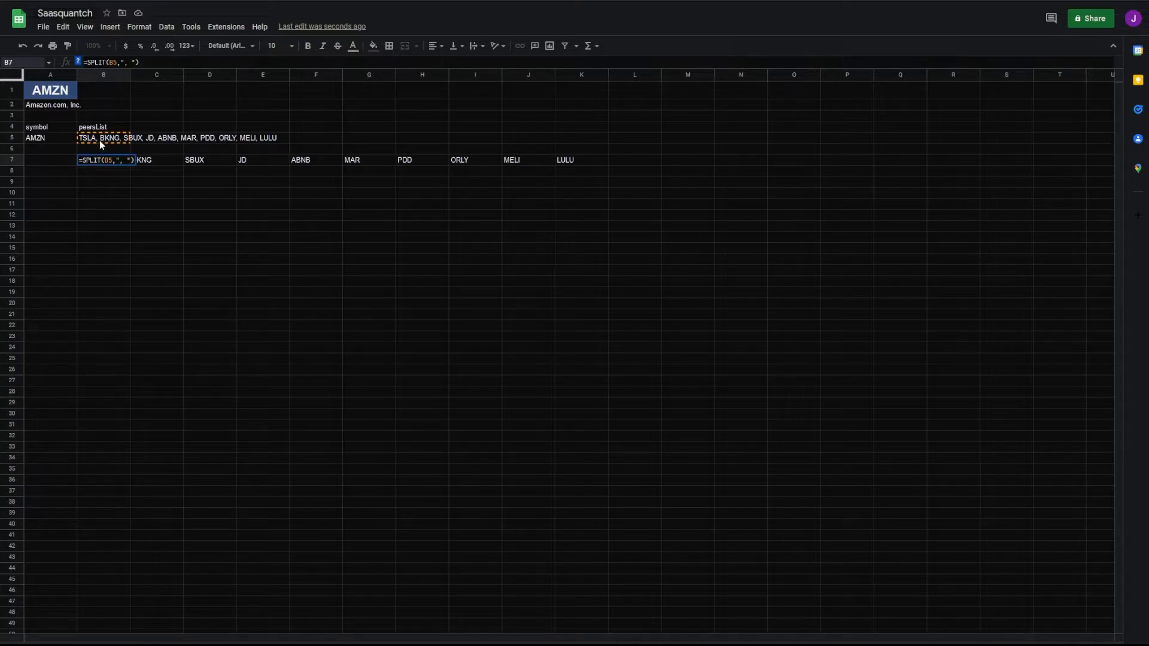
mouse_move(125, 145)
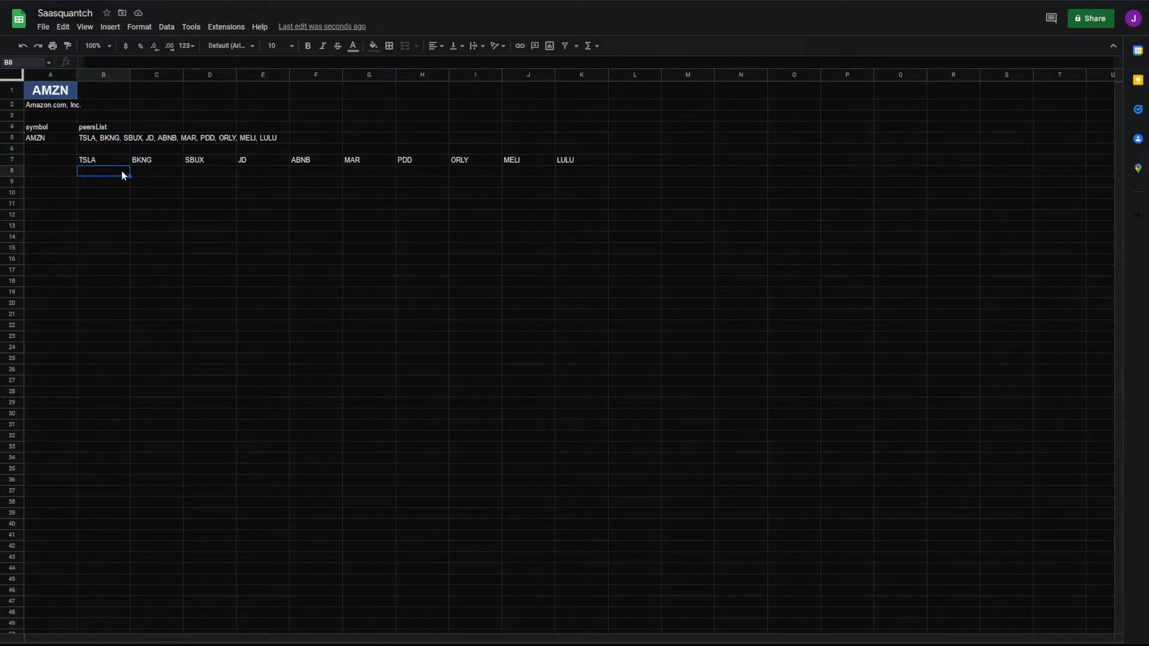
List AMZN's TTM ratio names down from A9 with =TRANSPOSE(INDEX(fmpRatiosTtm(A1),1)).
click(50, 181)
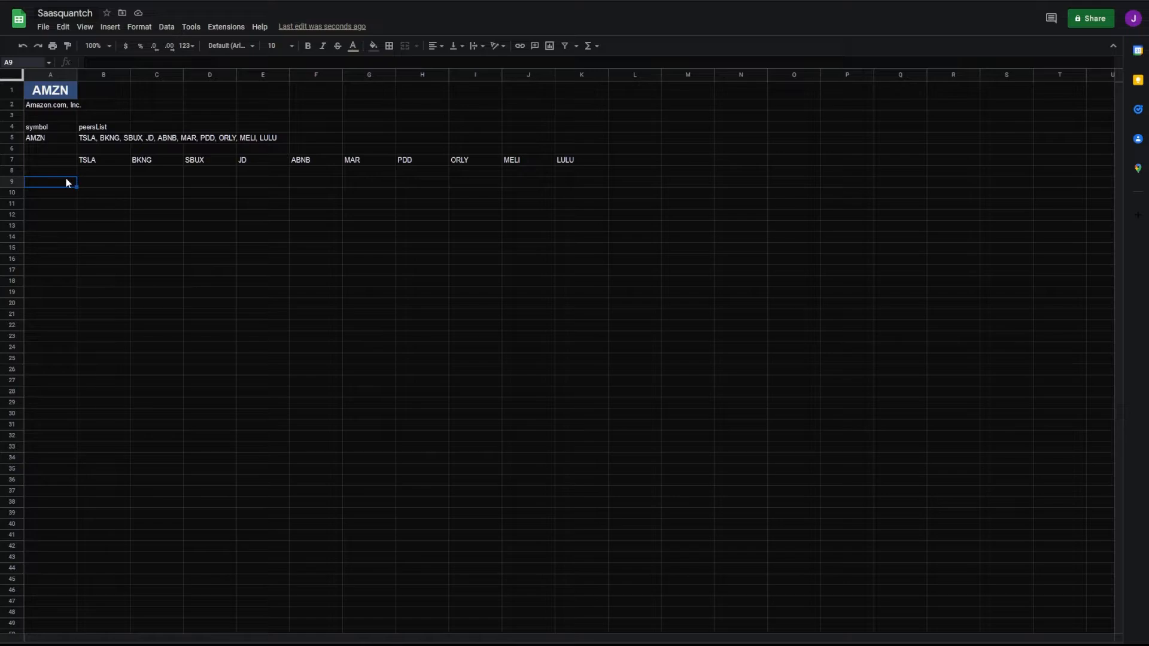
text(=)
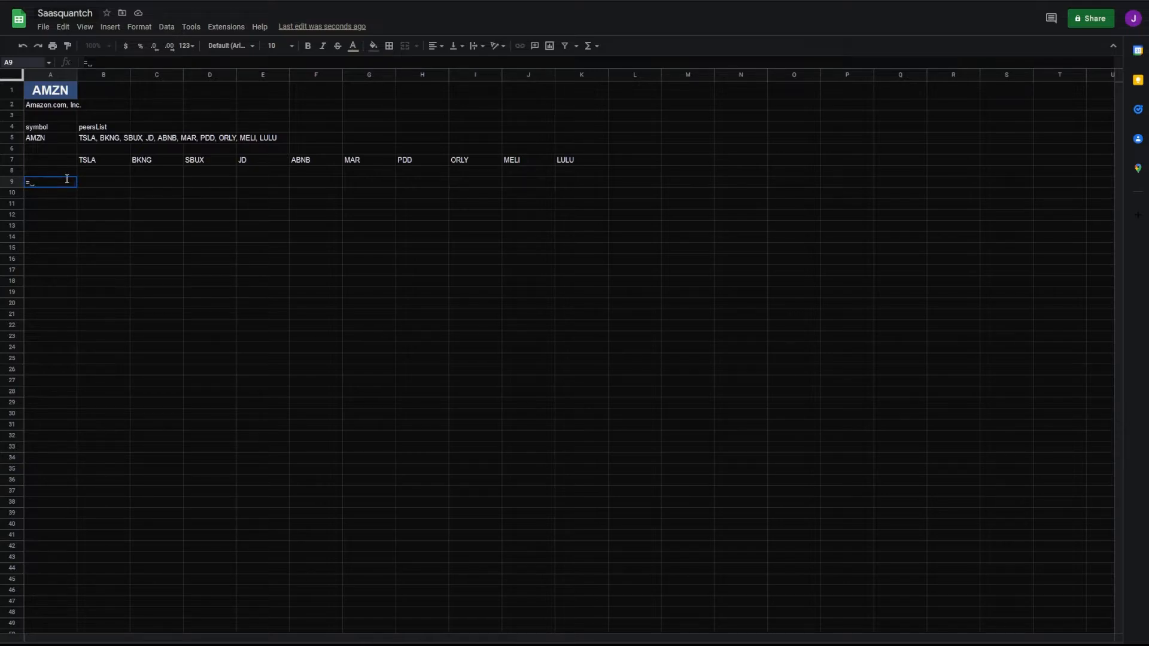
text(TRANSPOSE(INDEX(fmpRatiosTtm(A1)
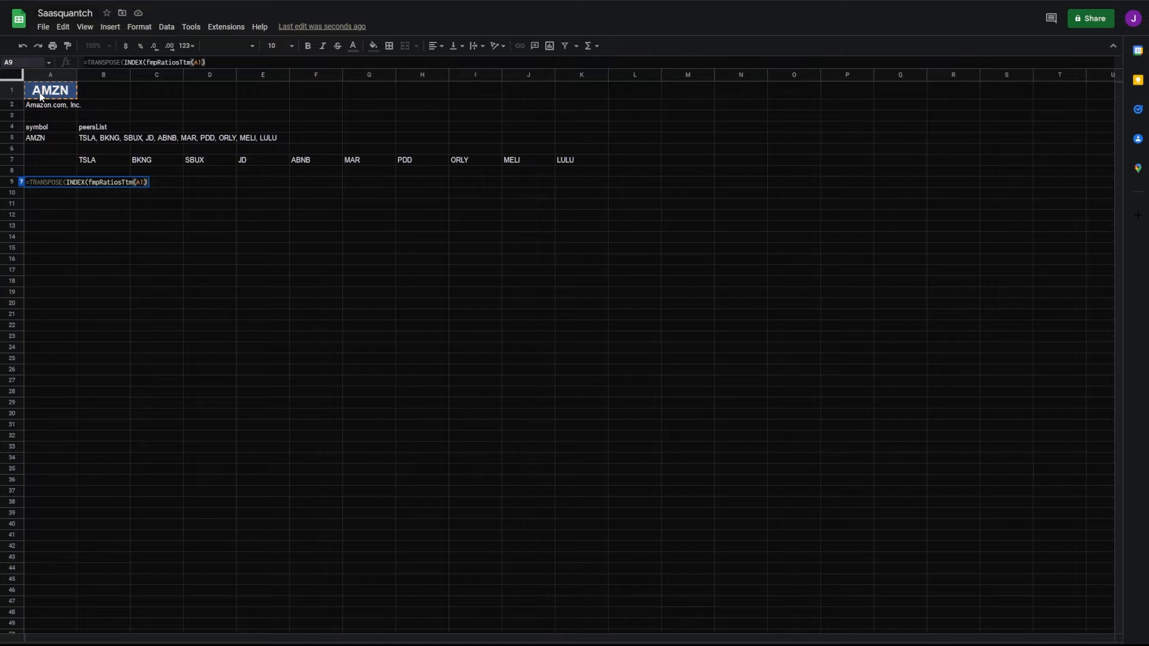
text(, 1)
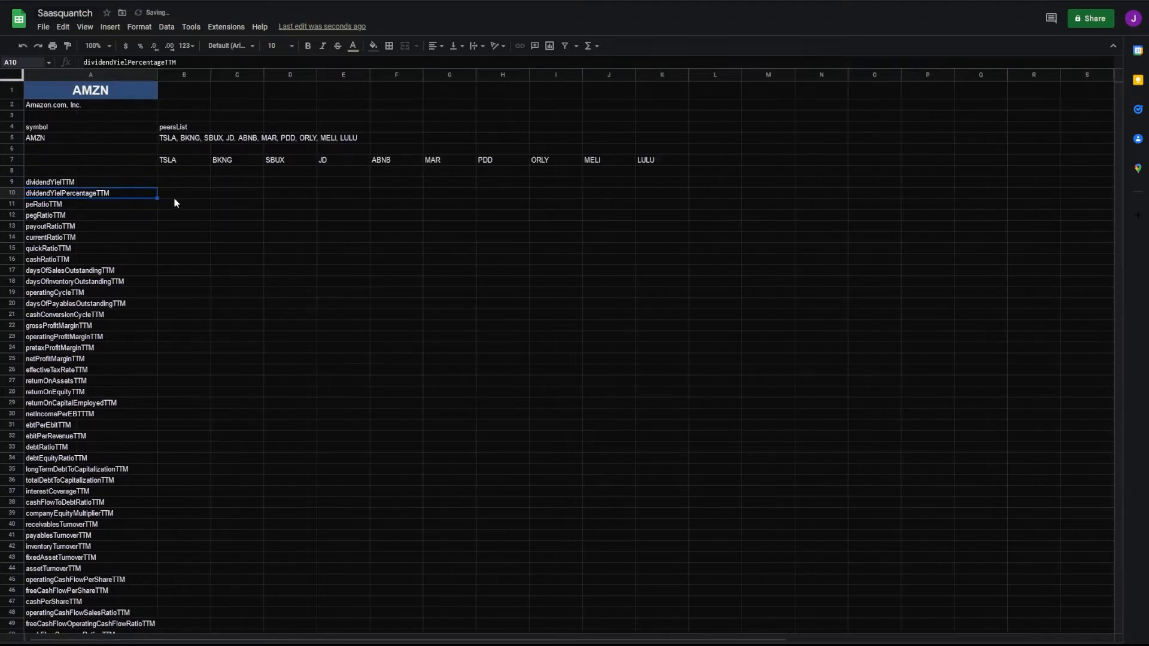
click(185, 169)
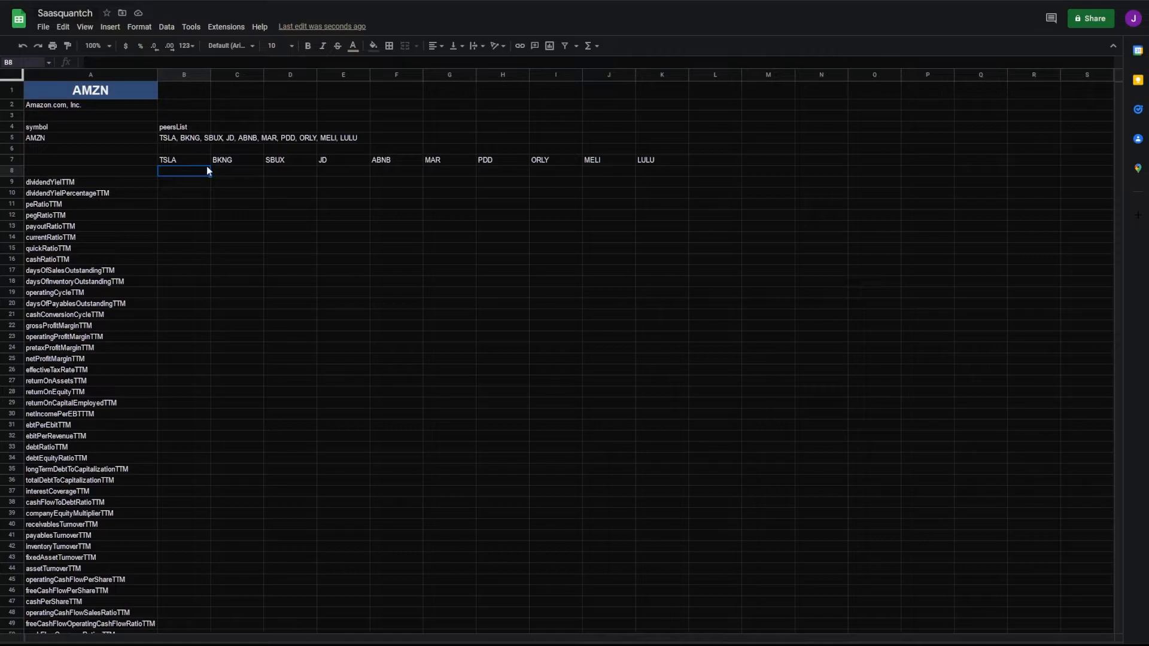
mouse_move(185, 169)
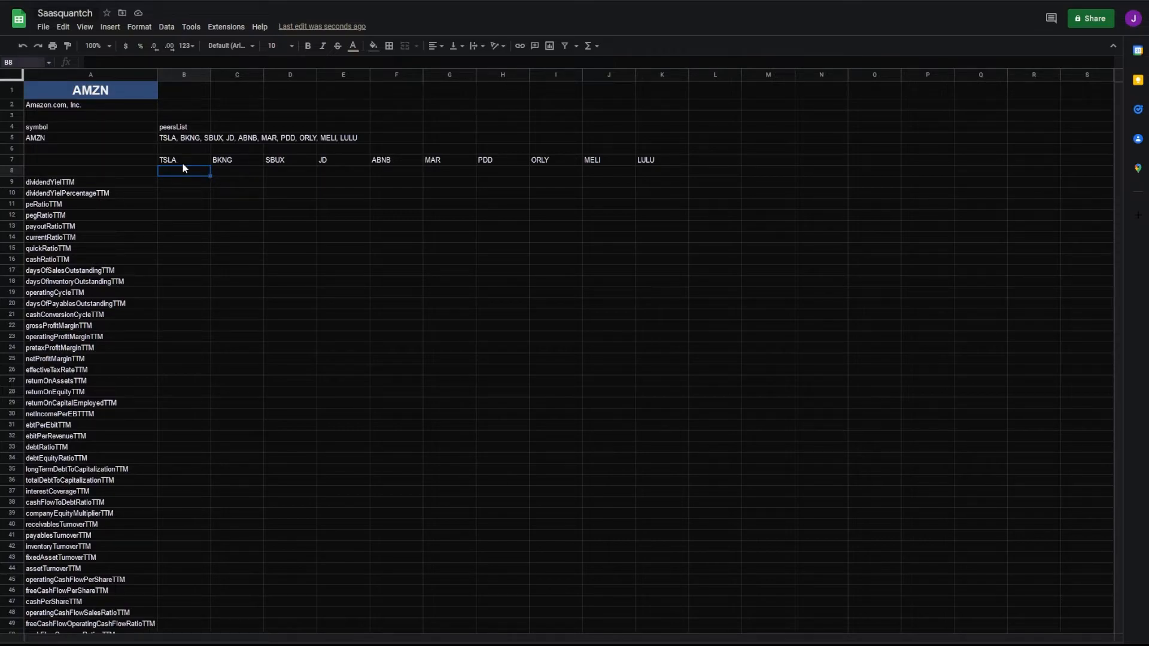
Show each peer's company name in row 8 with =INDEX(fmpProfile(B7,1),2) copied to K8.
text(=)
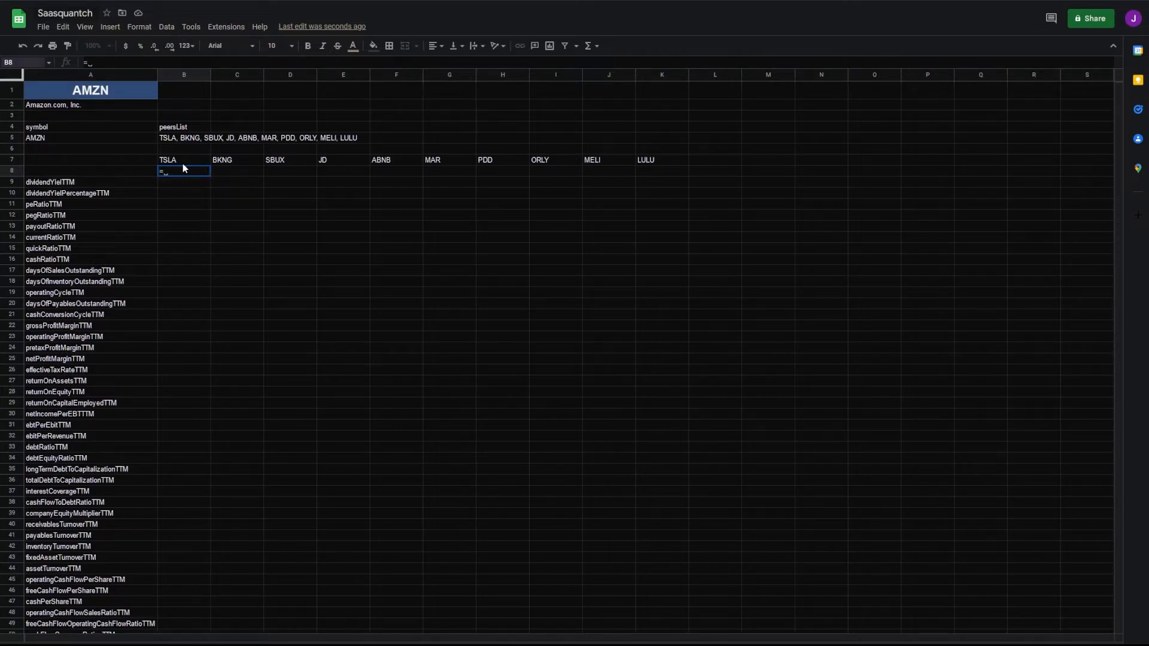
text(=INDEX(FMP)
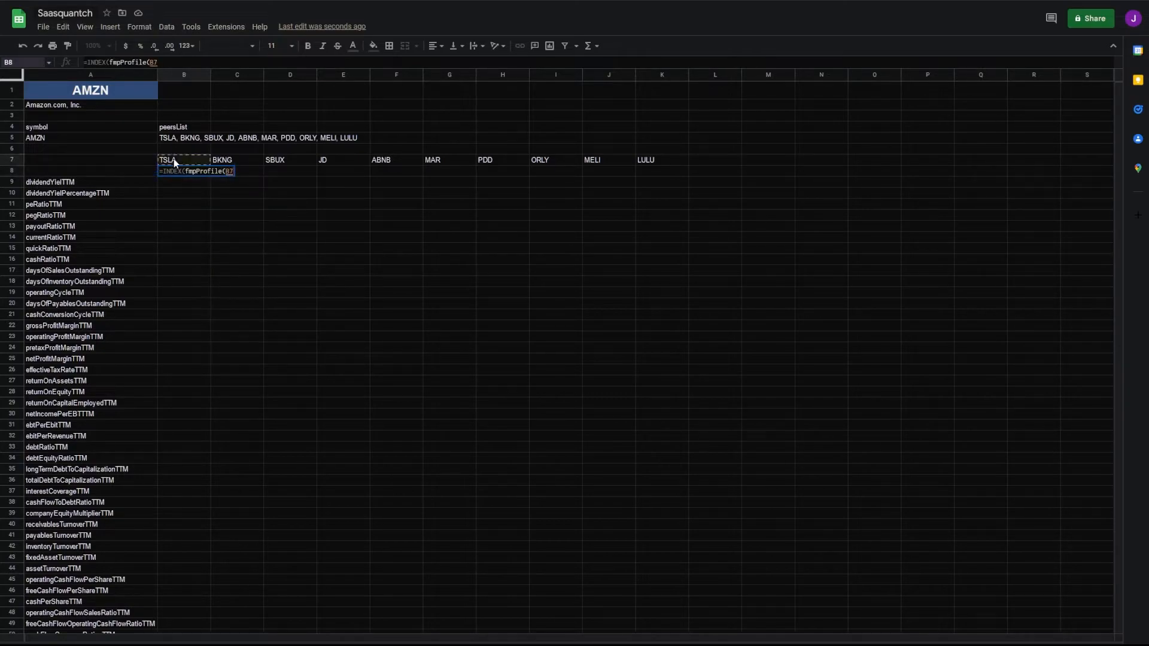
text(,1),2)
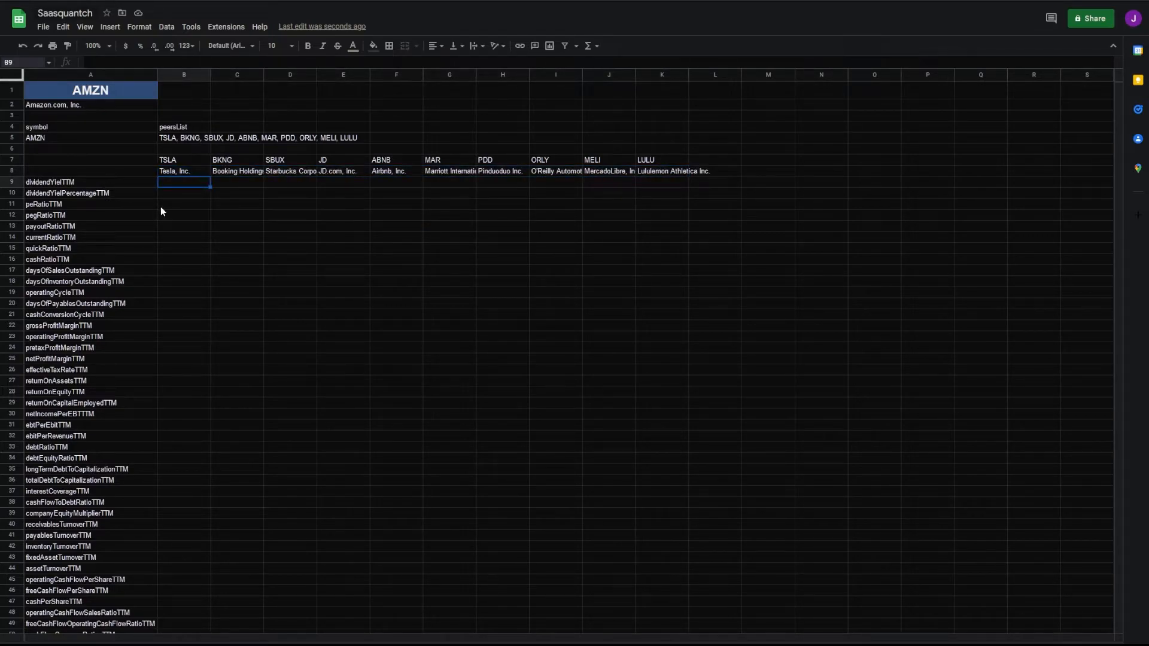
Fill each peer's TTM ratio values from B9 to K9 with =TRANSPOSE(INDEX(fmpRatiosTtm(B7),2)).
text(=)
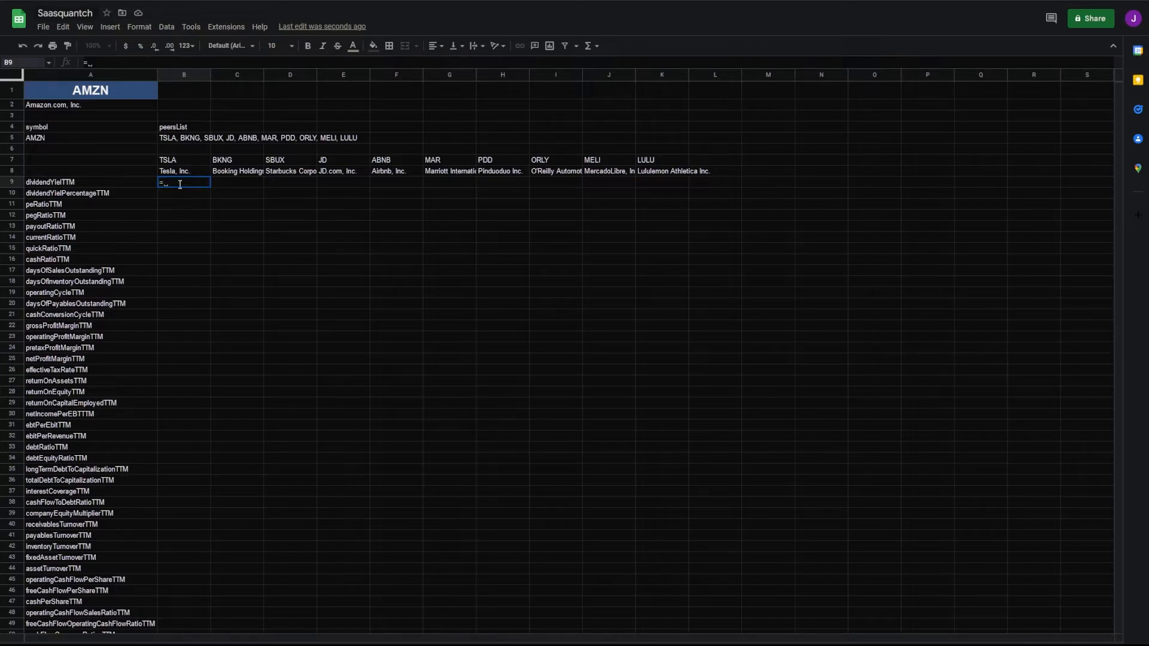
text(TRANSPOSE(INDEX(fmpRatiosTtm(B7)
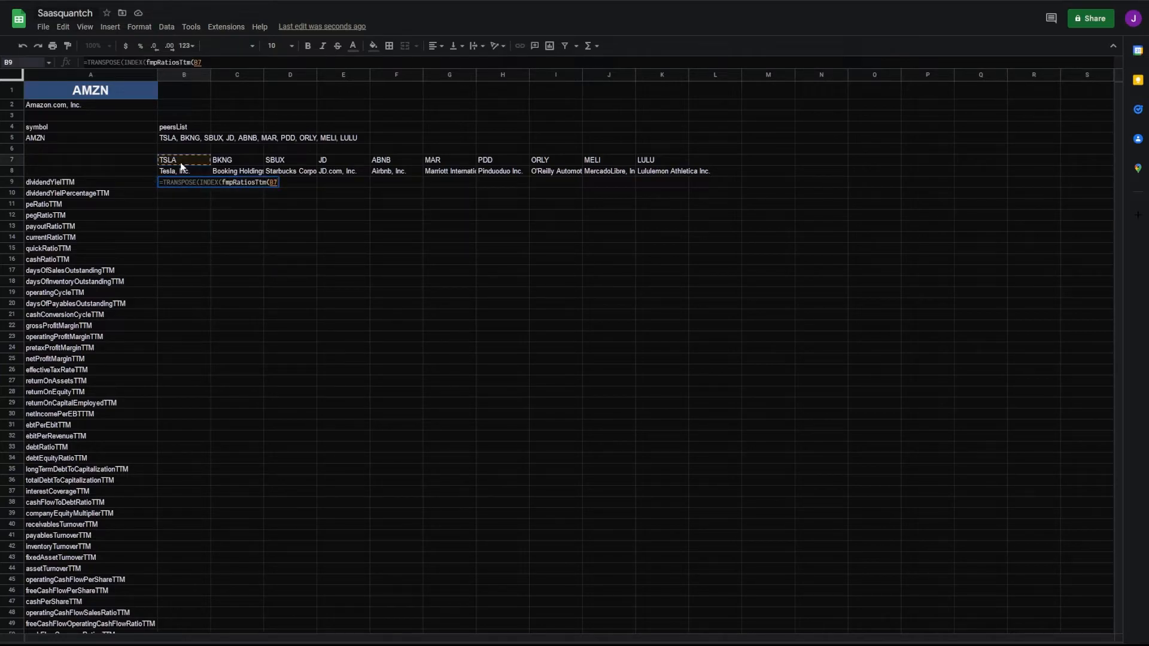
text(),)
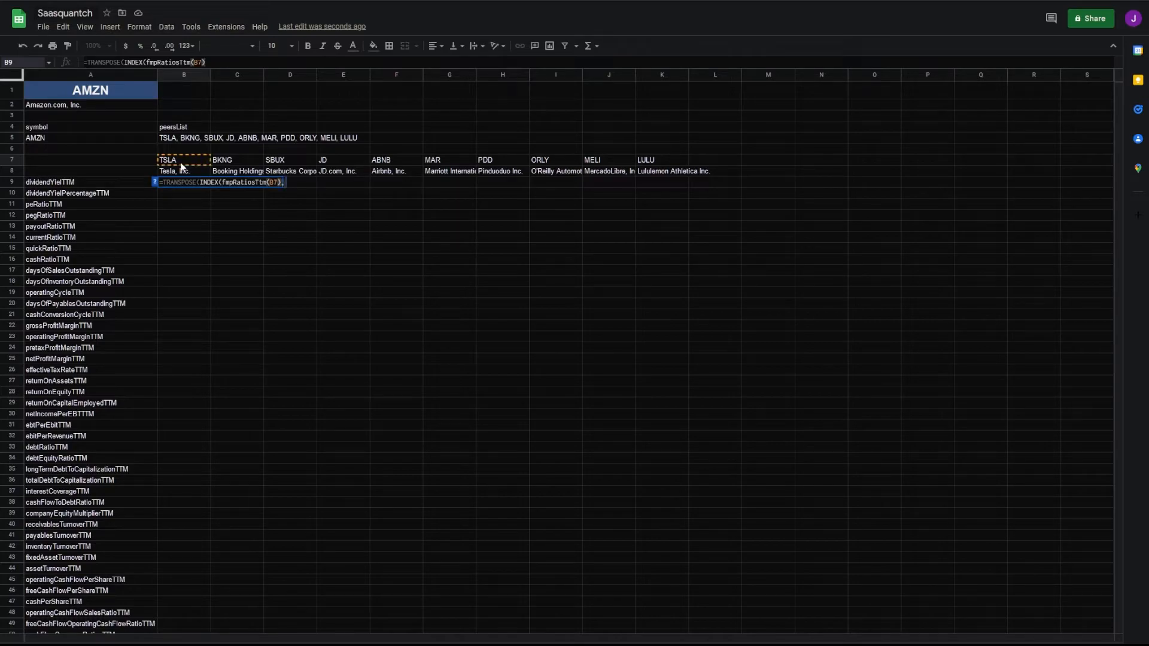
key(enter)
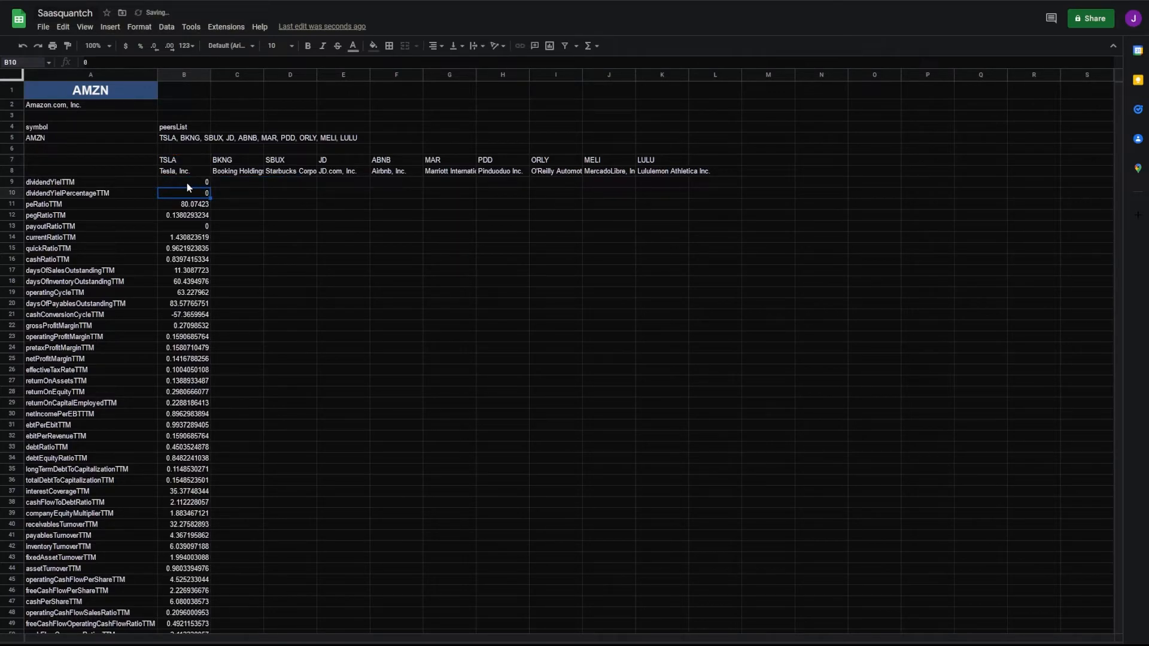
mouse_move(204, 187)
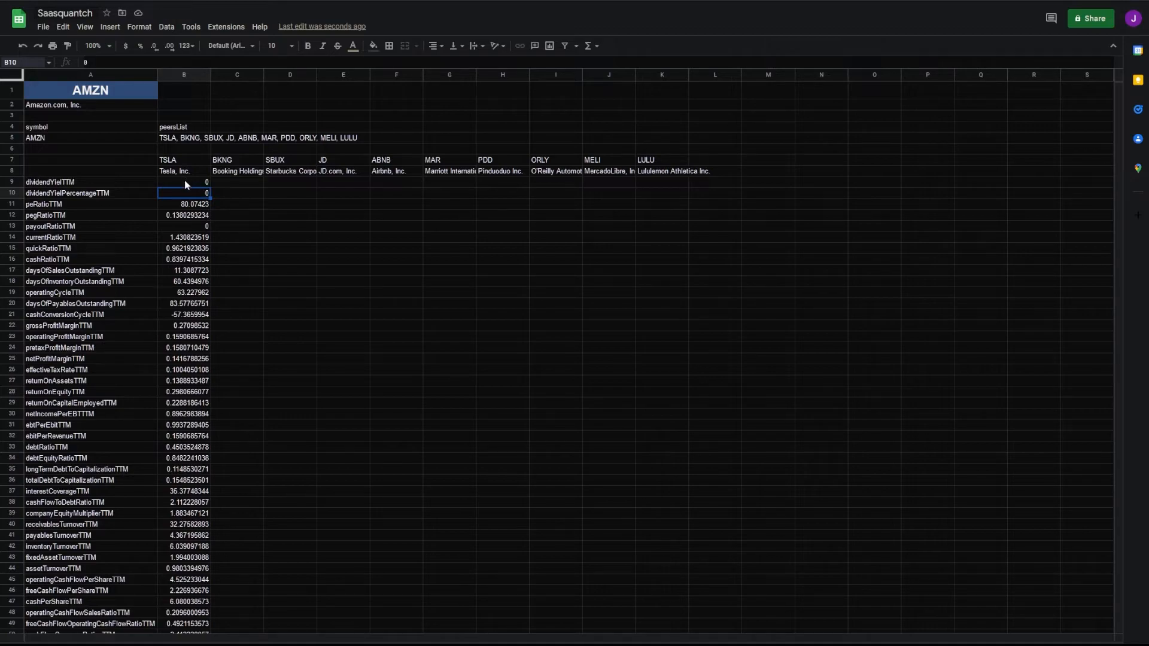
click(183, 182)
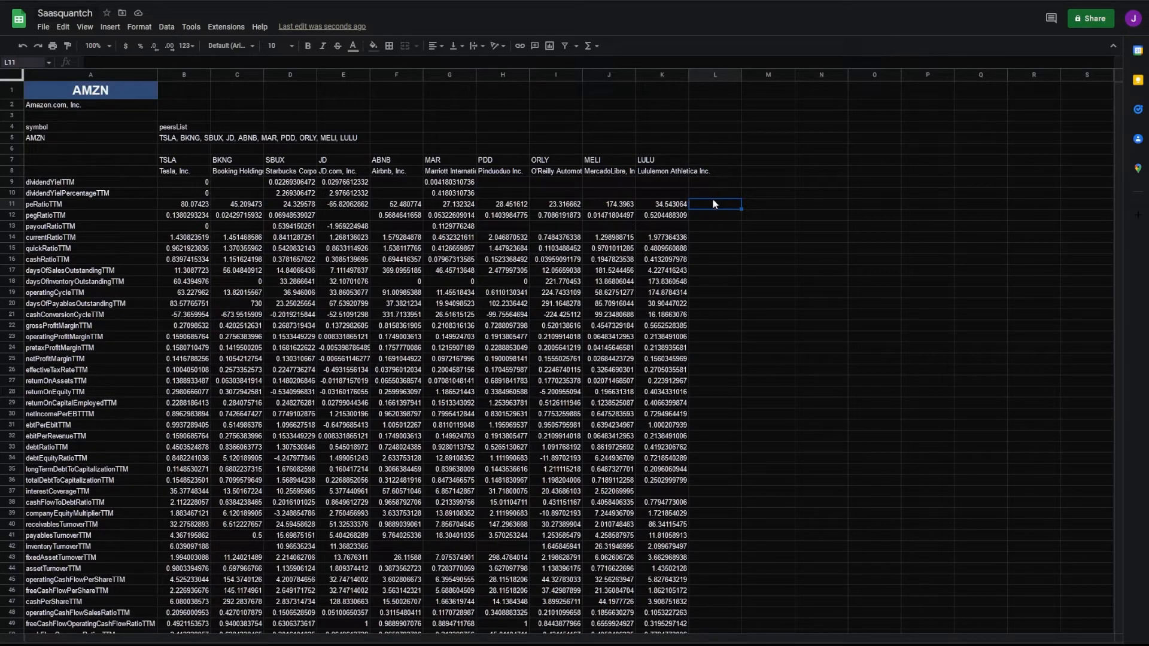
Head L7 AVERAGES and average each ratio with =AVERAGEIF(B9:K9,"<>0") down column L.
text(av)
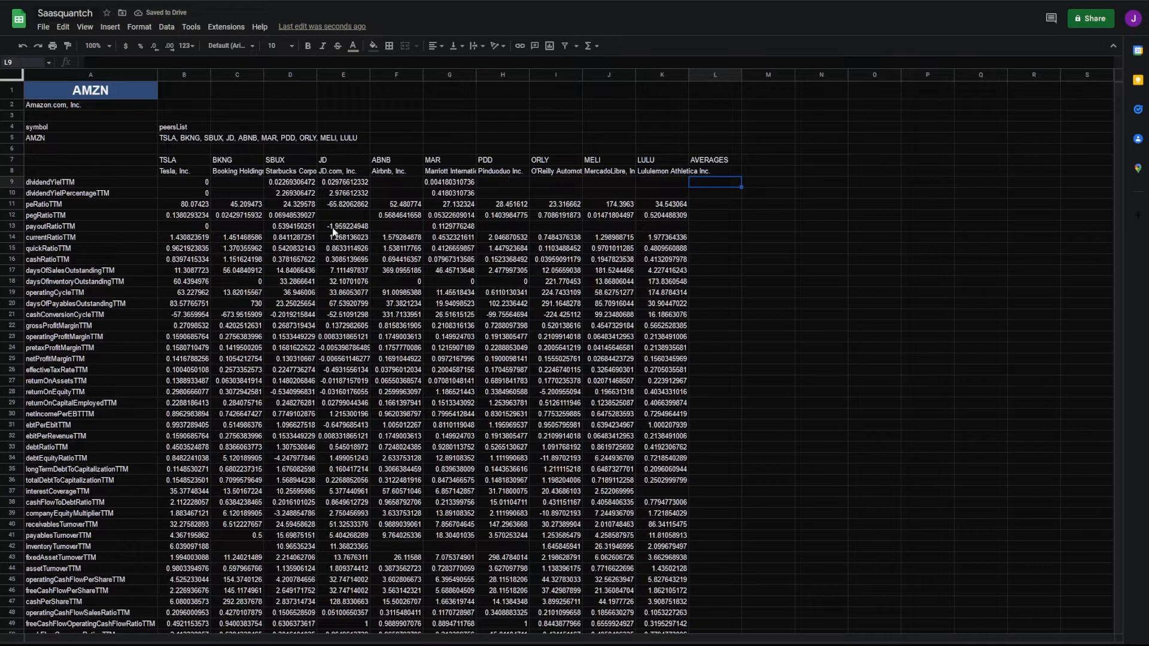
mouse_move(742, 207)
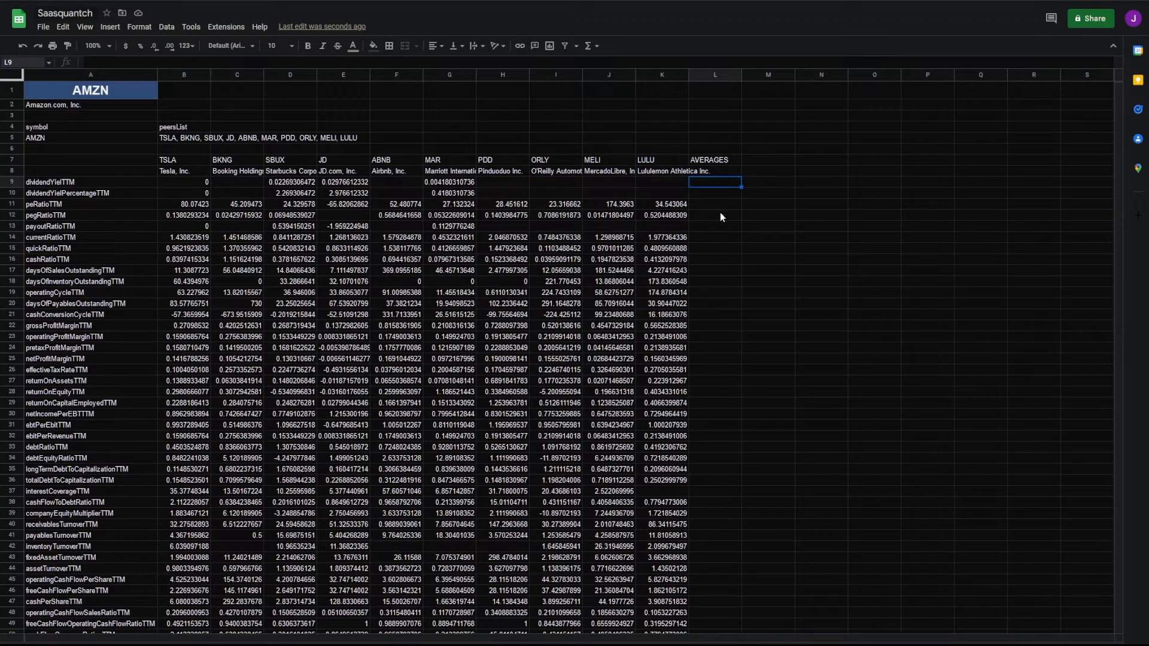
text(=)
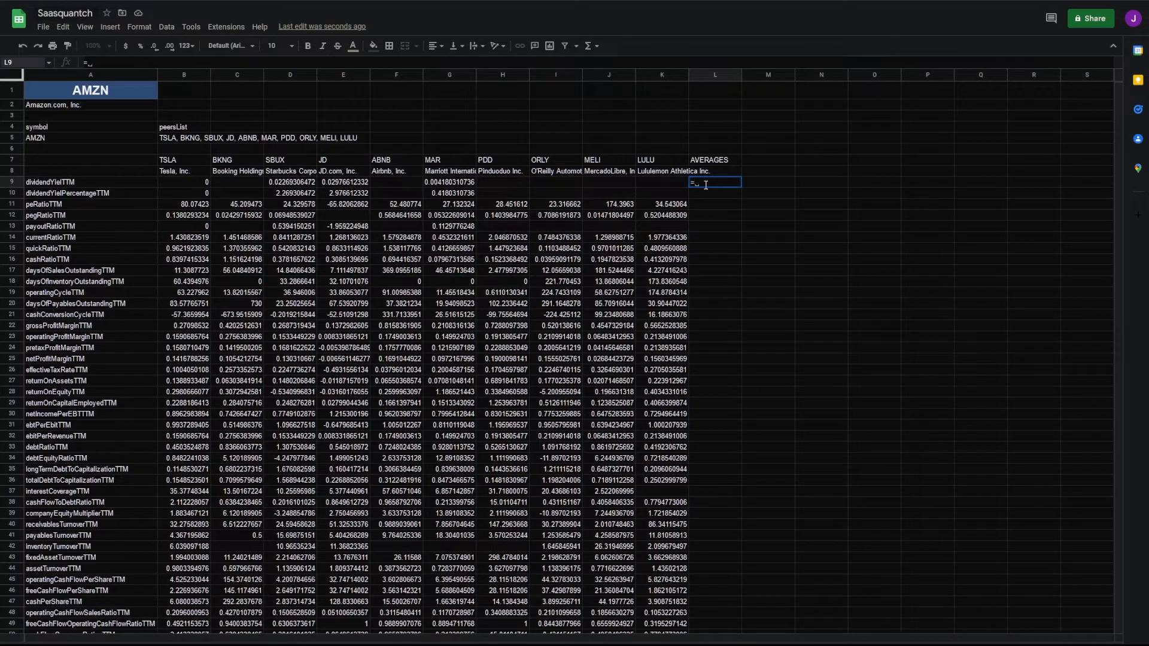
text(AVERAGEIF(B9:K9,)
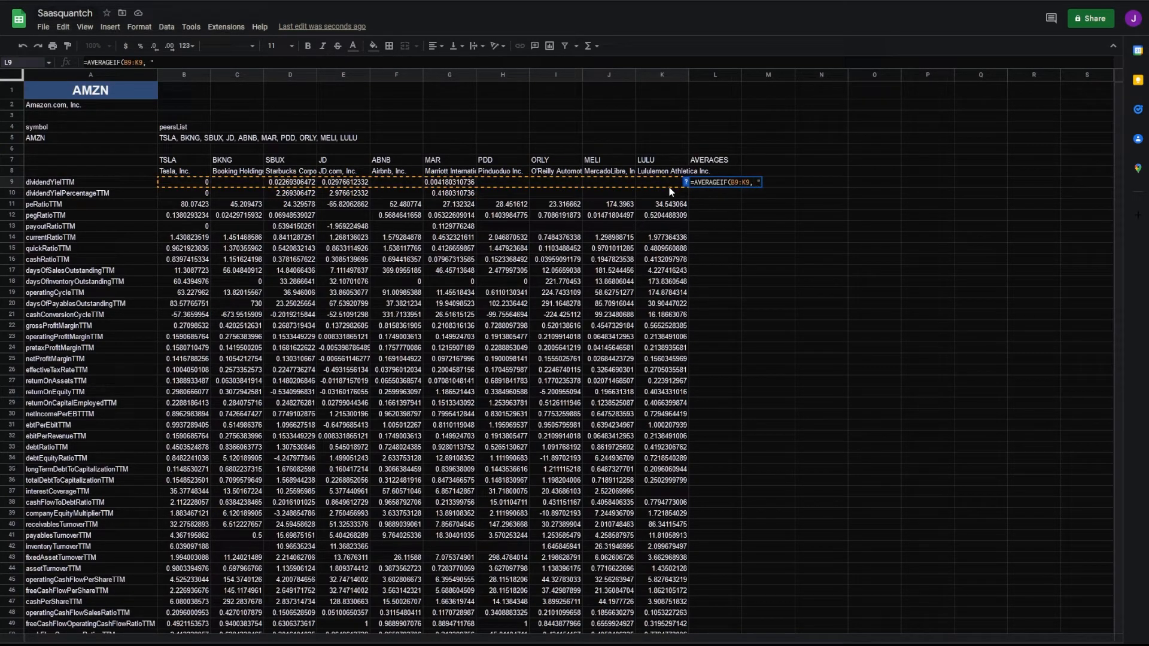
text("<>0)
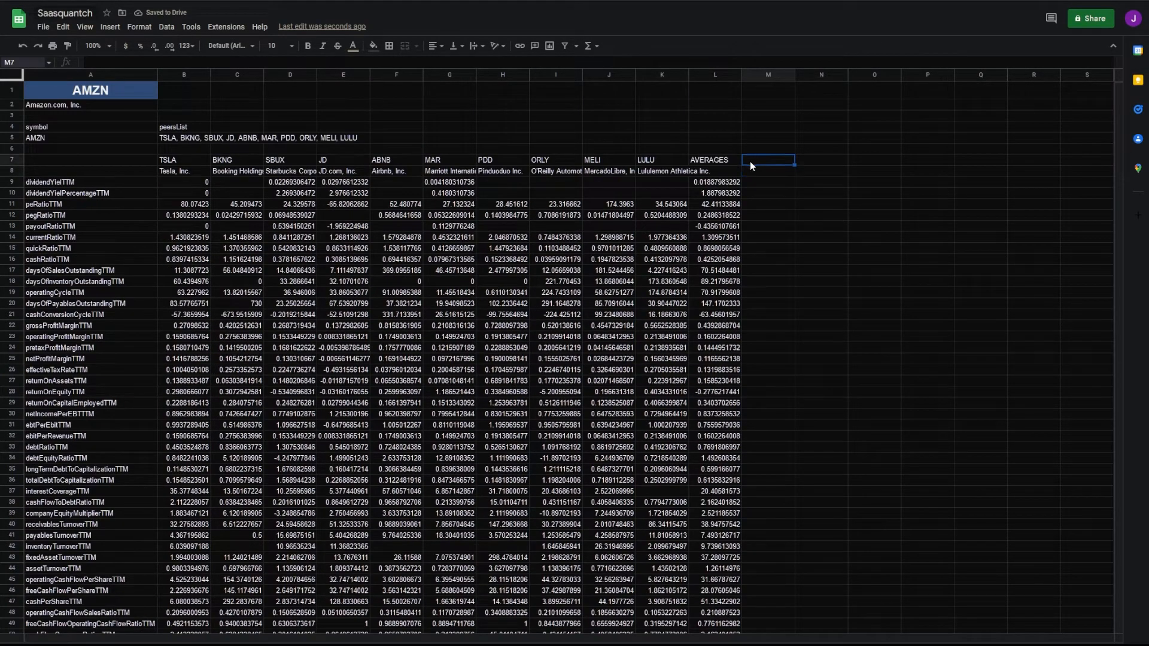
Add AMZN in M7 with its company name in M8 and its TTM ratio values from M9.
text(=)
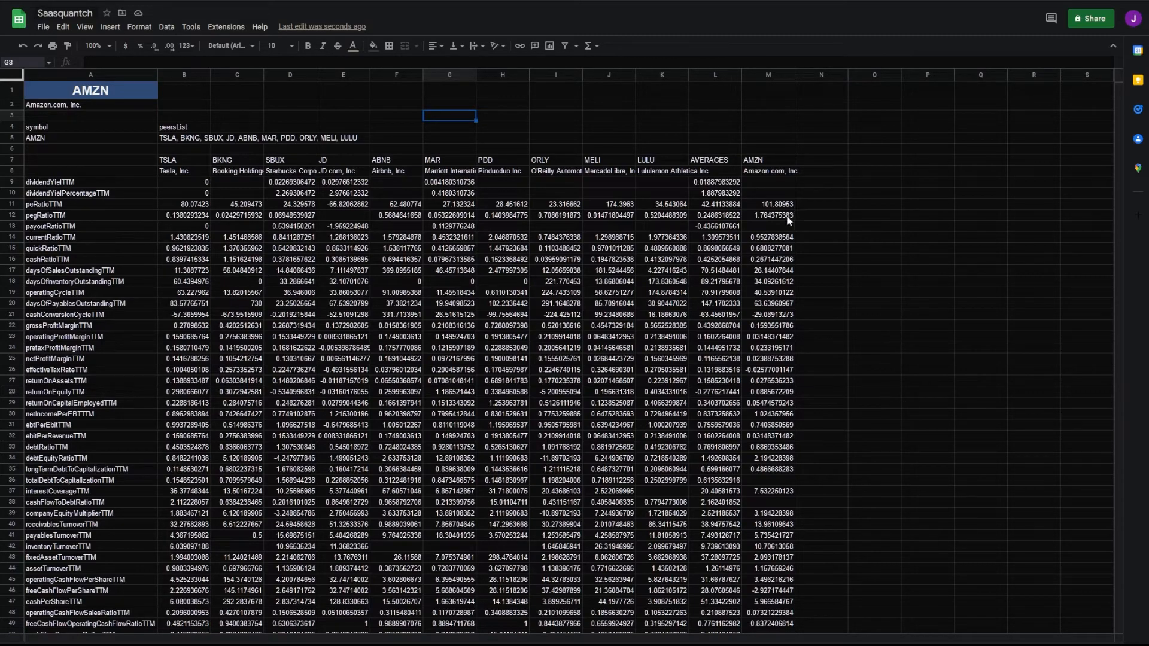
mouse_move(749, 187)
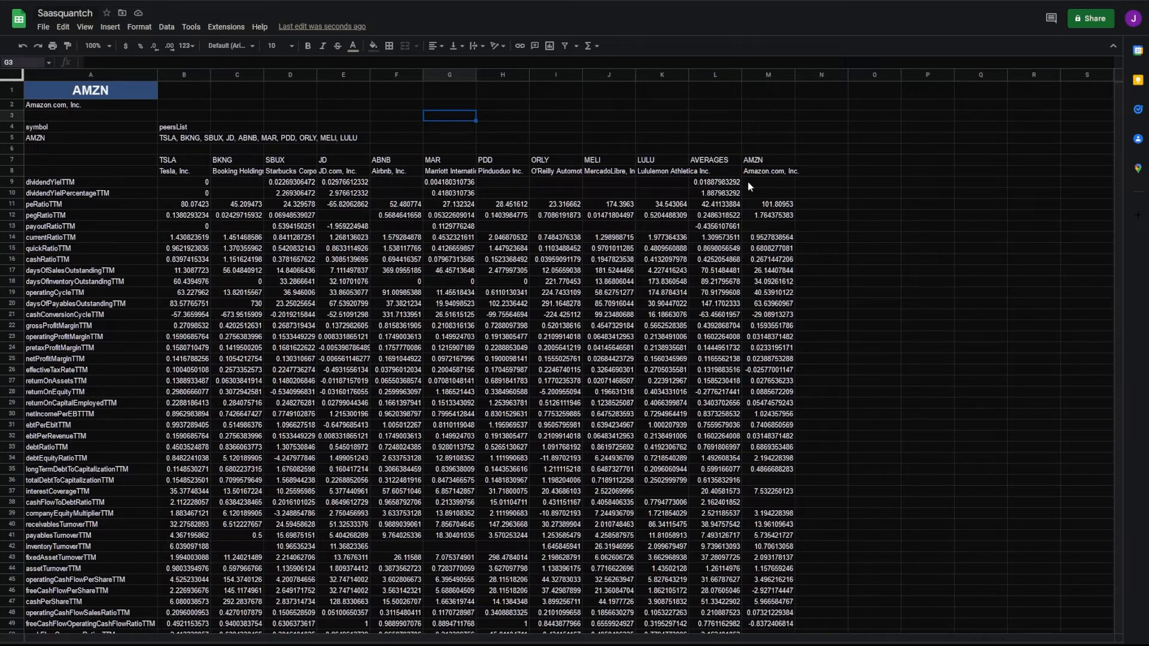
mouse_move(66, 224)
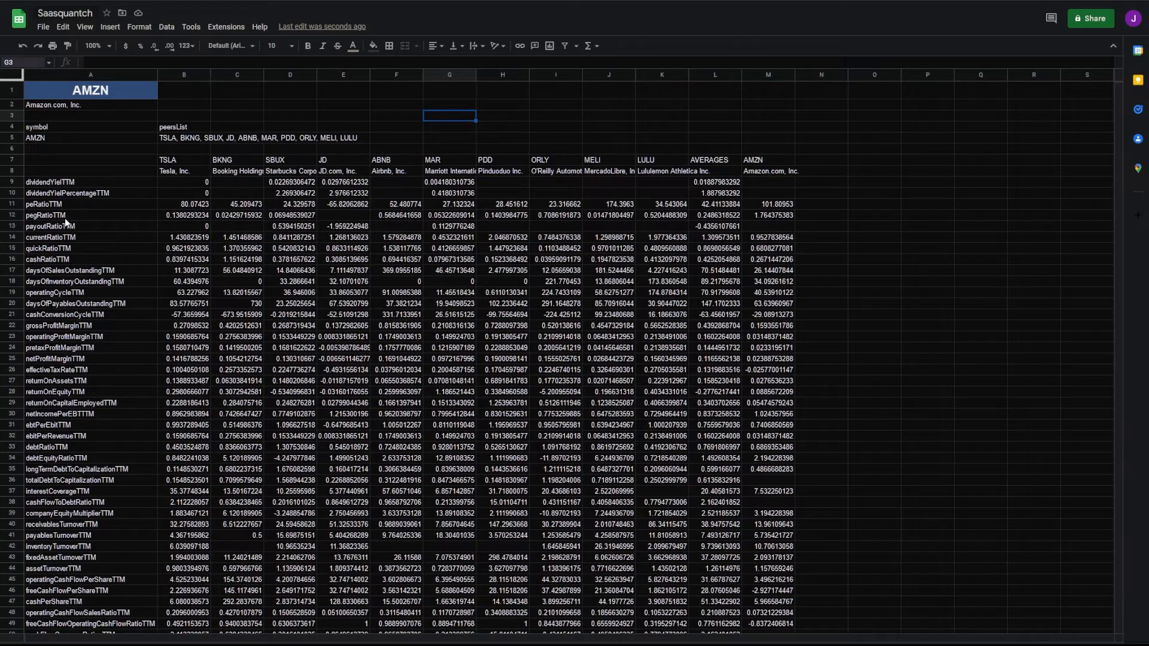
mouse_move(83, 212)
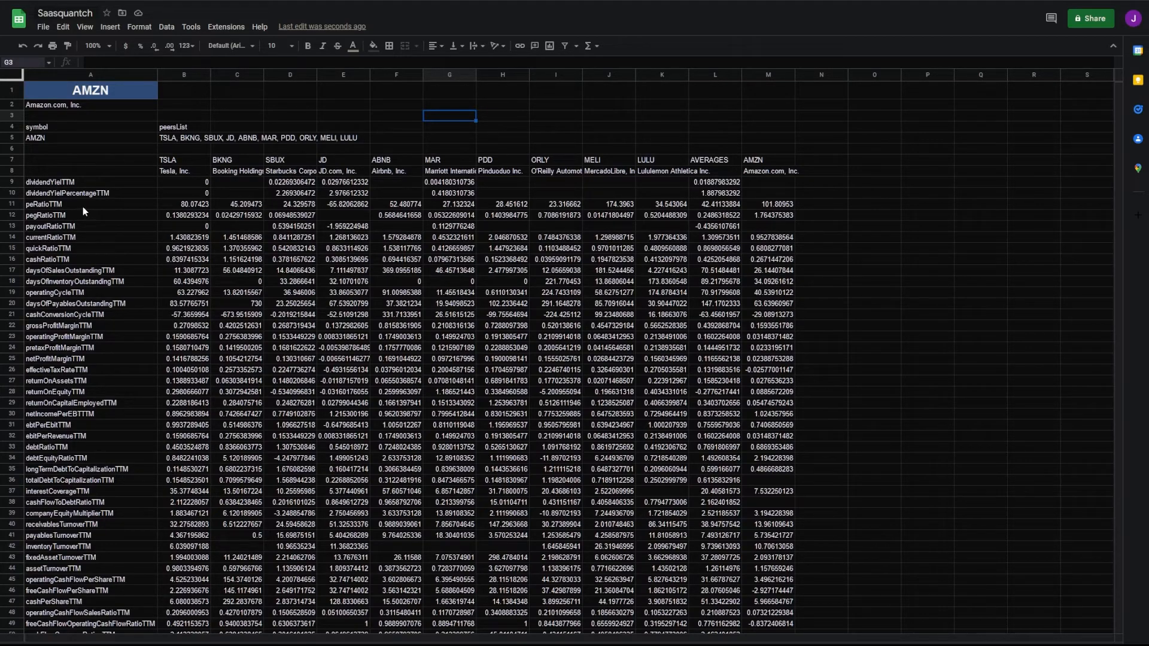